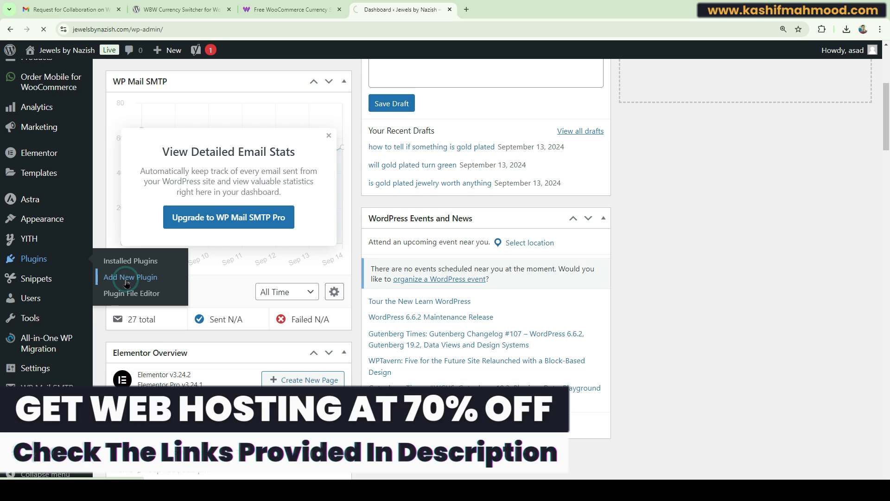
Install and activate WBW Currency Switcher for WooCommerce from Add New Plugin.
{"action": "left_click", "coordinate": [130, 277]}
{"action": "type", "text": "wbw currency switcher"}
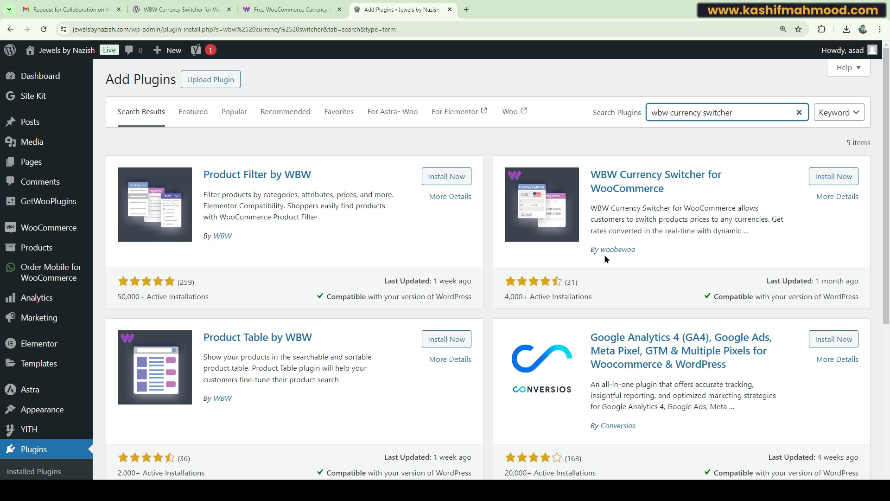
{"action": "left_click", "coordinate": [834, 176]}
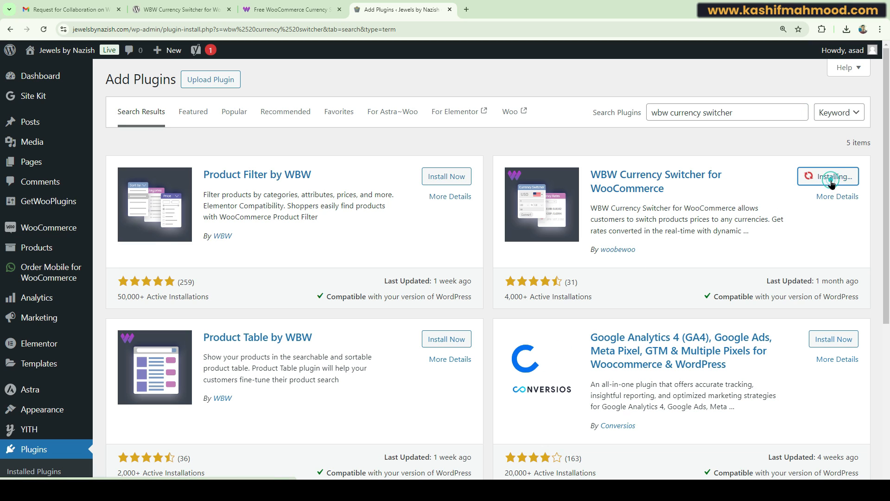
{"action": "left_click", "coordinate": [828, 176]}
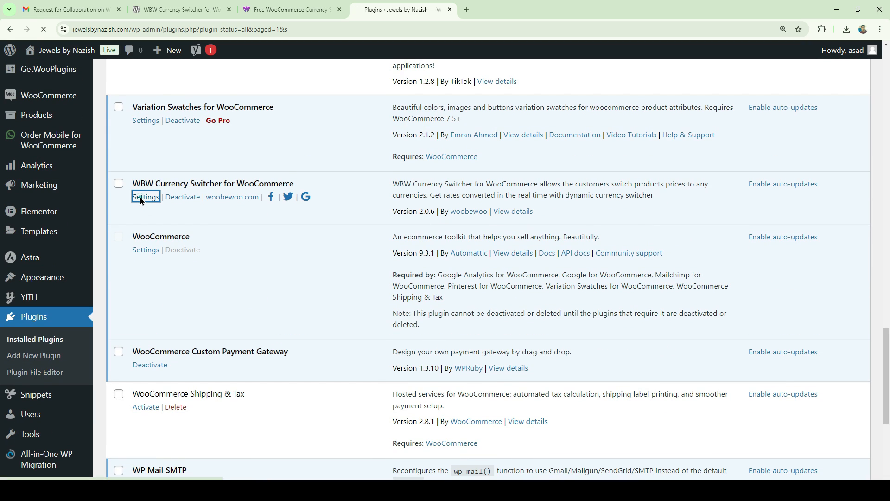
Remove the EUR and USD rows in the plugin's Currencies settings, leaving only GBP.
{"action": "left_click", "coordinate": [145, 197]}
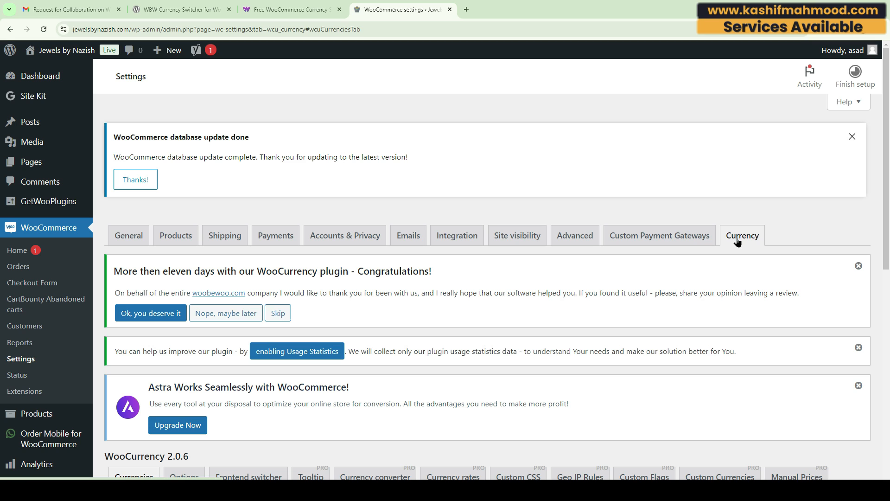
{"action": "scroll", "scroll_direction": "down", "scroll_amount": 3}
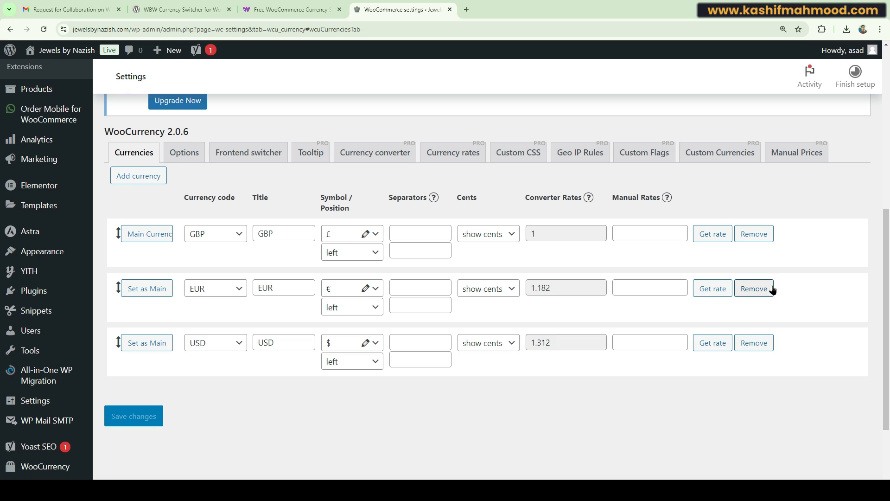
{"action": "left_click", "coordinate": [753, 287]}
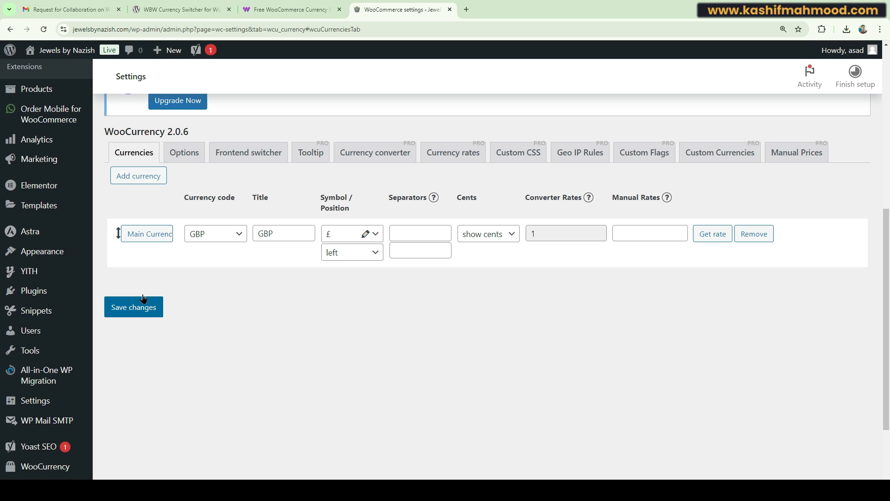
{"action": "mouse_move", "coordinate": [147, 234]}
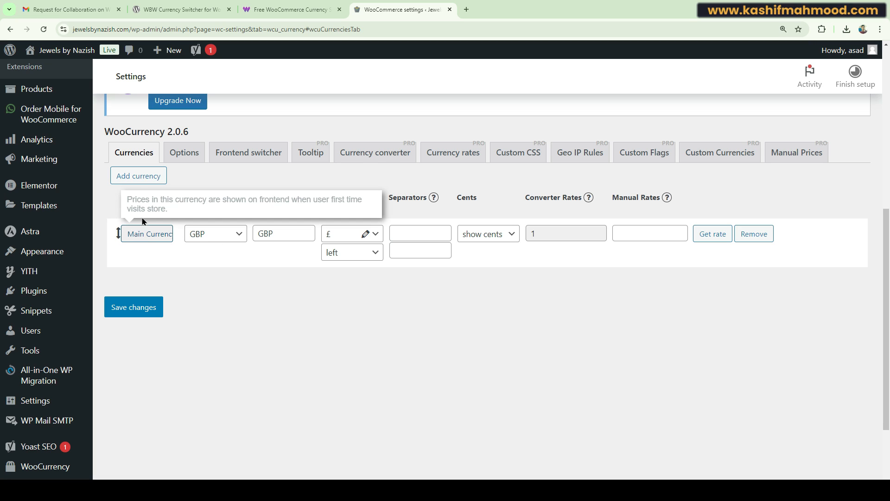
Add INR with cents shown, plus USD, EUR and JPY, fetching current rates for each.
{"action": "left_click", "coordinate": [138, 176]}
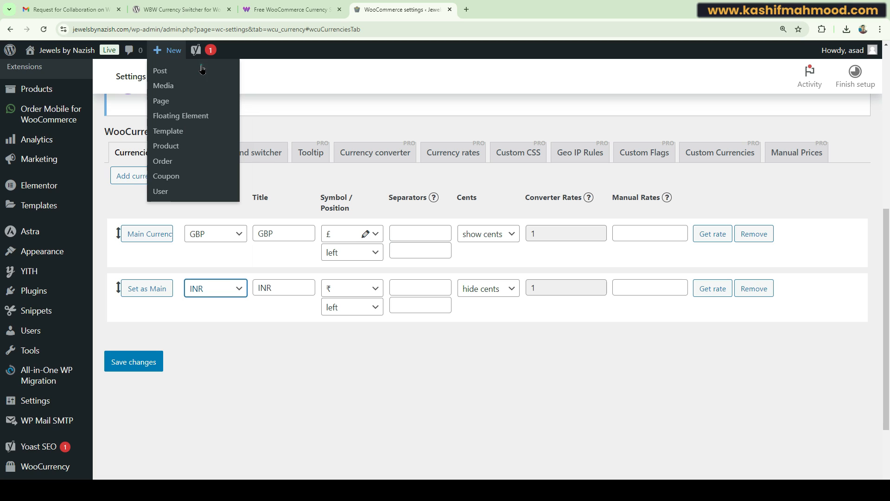
{"action": "left_click", "coordinate": [486, 288]}
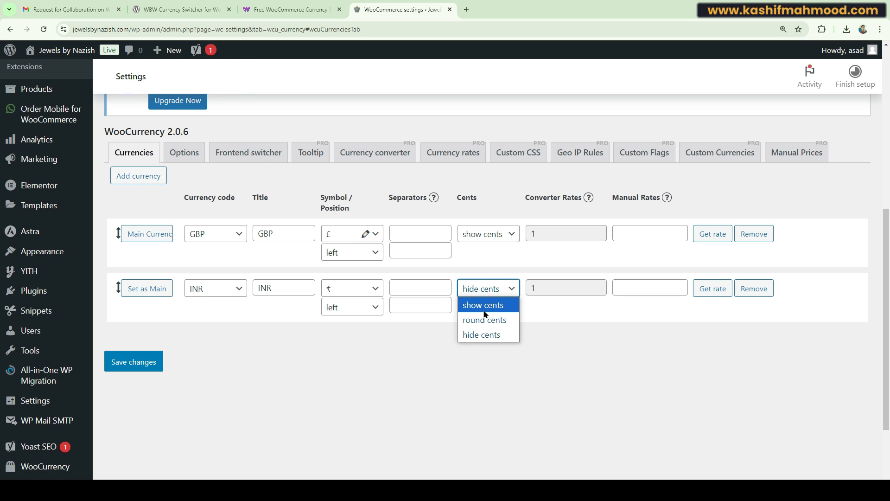
{"action": "left_click", "coordinate": [482, 305]}
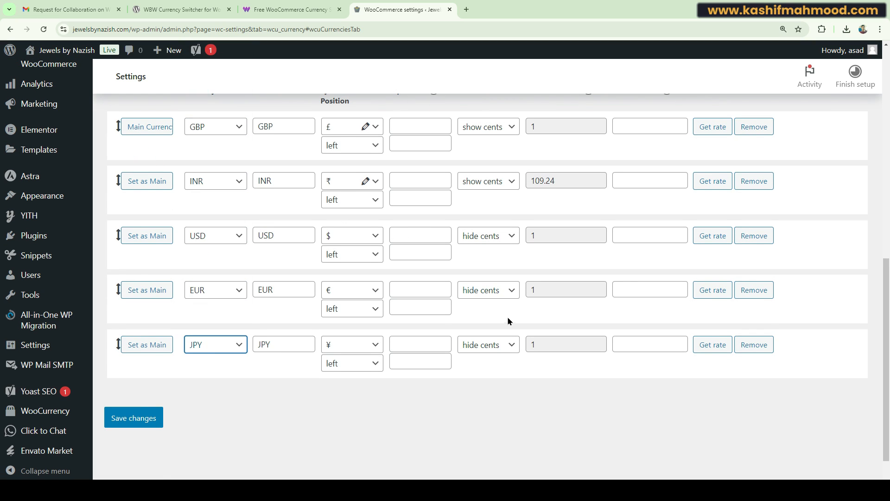
{"action": "left_click", "coordinate": [713, 236]}
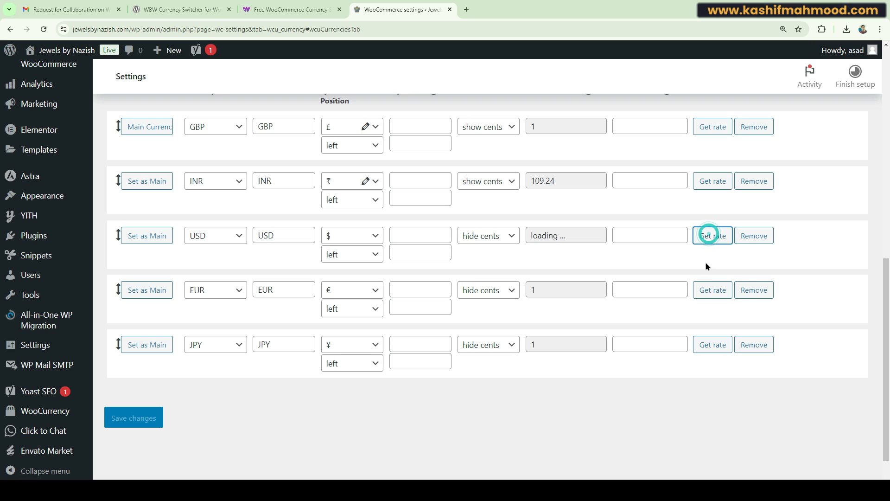
{"action": "left_click", "coordinate": [712, 290]}
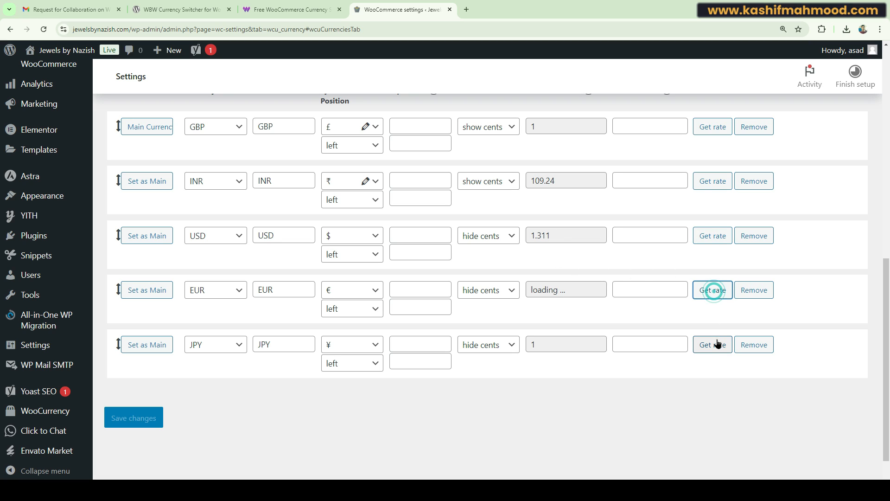
{"action": "left_click", "coordinate": [487, 235]}
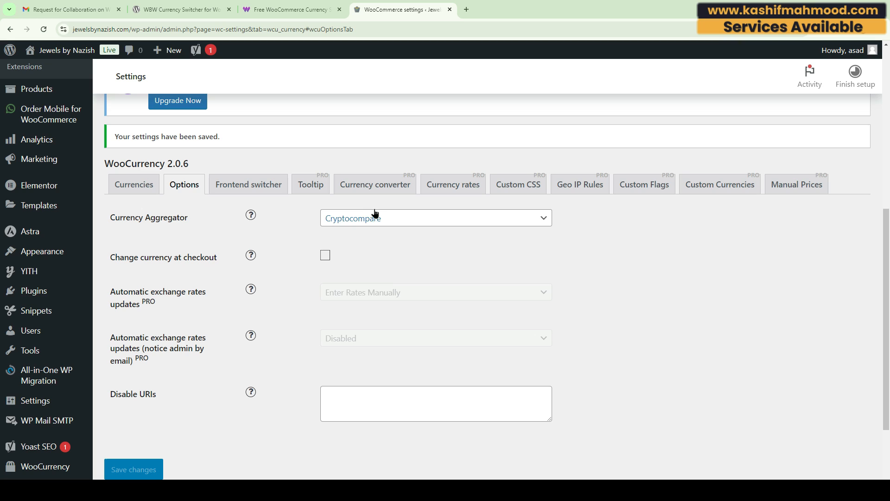
Enable 'Change currency at checkout' in the Options settings and save.
{"action": "left_click", "coordinate": [436, 217]}
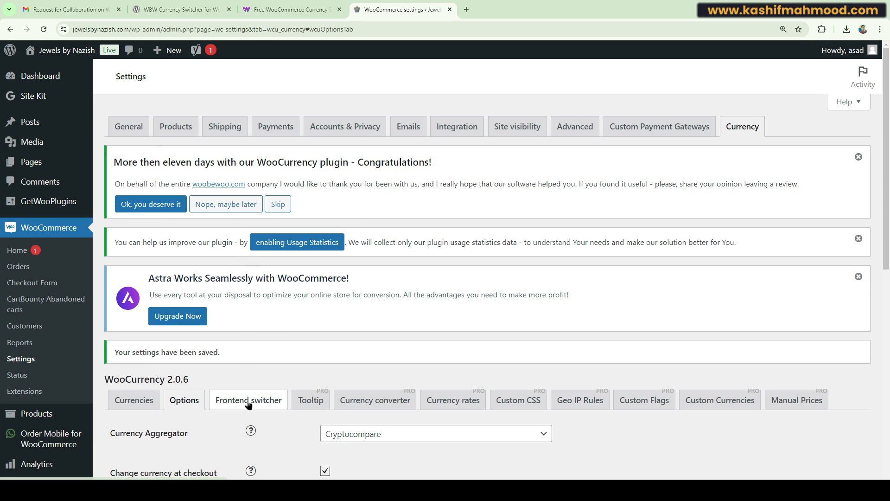
Enable the frontend switcher with Rotating type and right-side position, then save.
{"action": "left_click", "coordinate": [249, 399]}
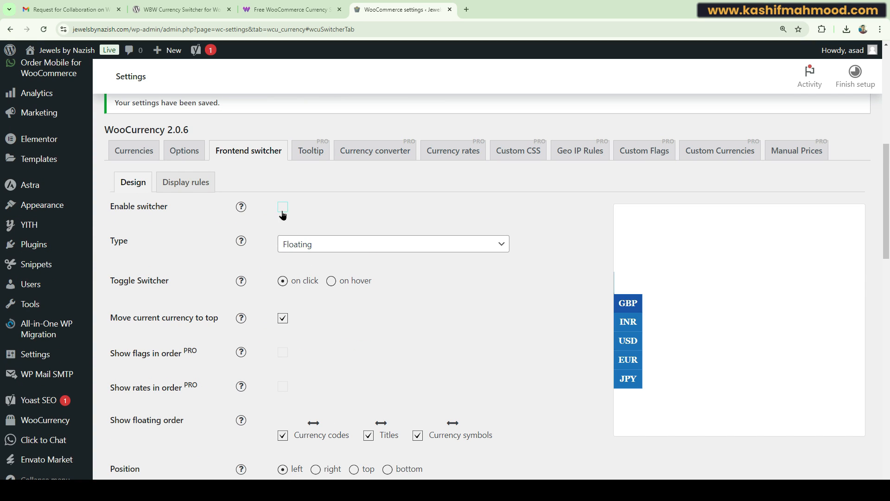
{"action": "left_click", "coordinate": [283, 206]}
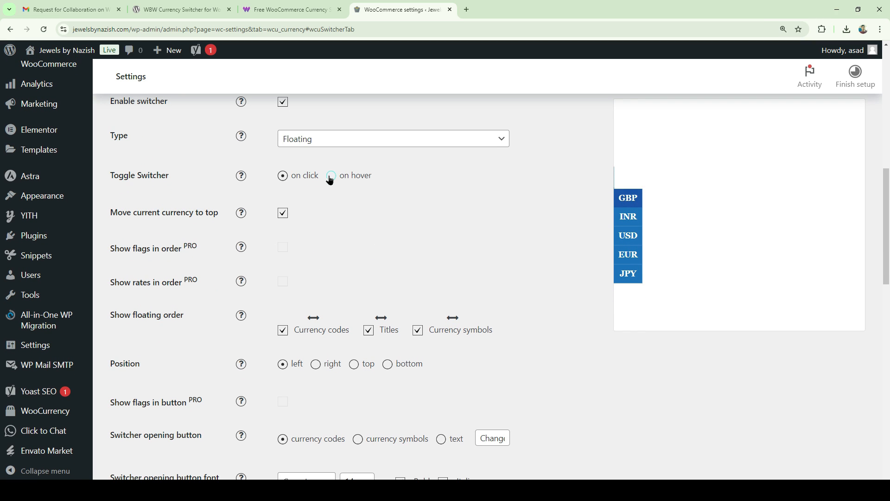
{"action": "left_click", "coordinate": [394, 139]}
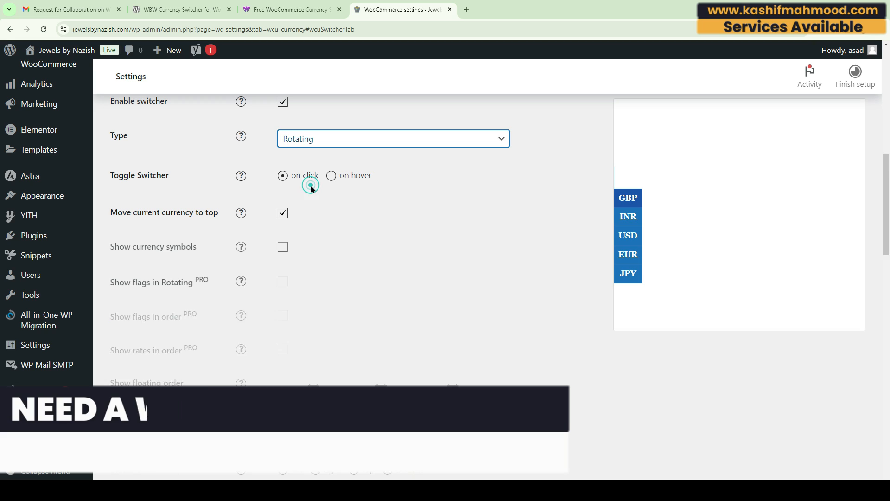
{"action": "left_click", "coordinate": [283, 247]}
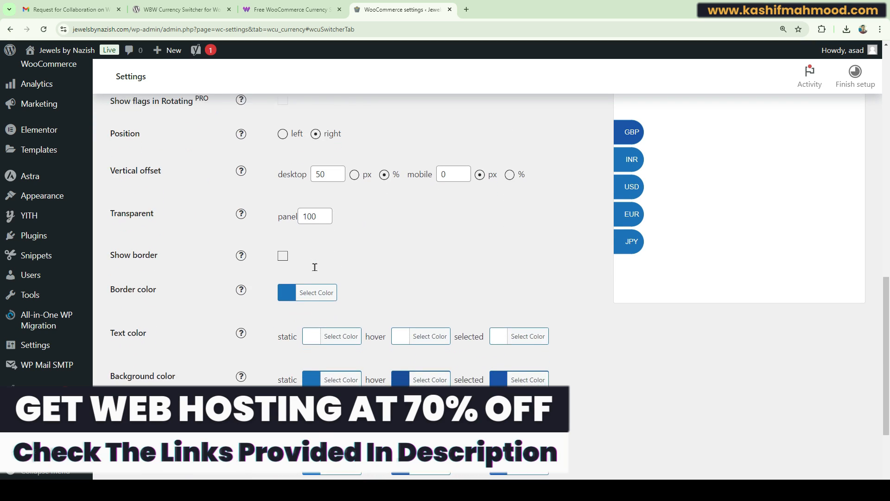
{"action": "scroll", "scroll_direction": "down", "scroll_amount": 3}
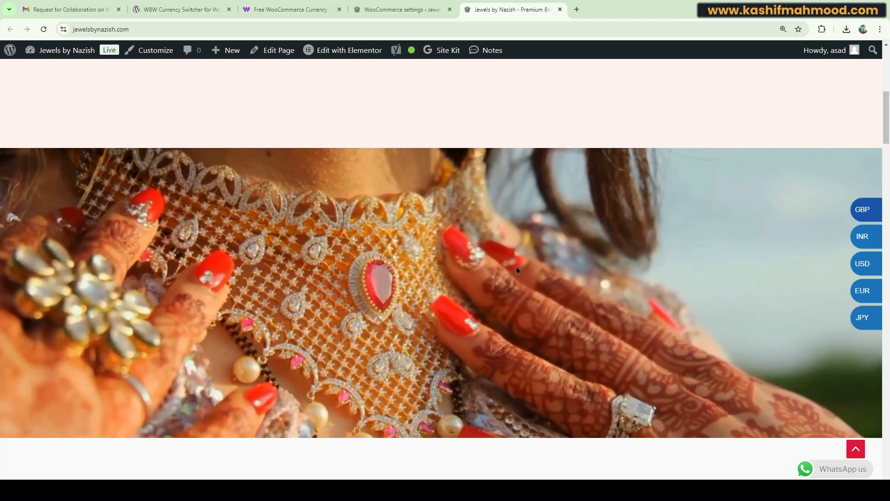
Switch the live storefront prices to USD using the floating currency switcher.
{"action": "scroll", "scroll_direction": "down", "scroll_amount": 3}
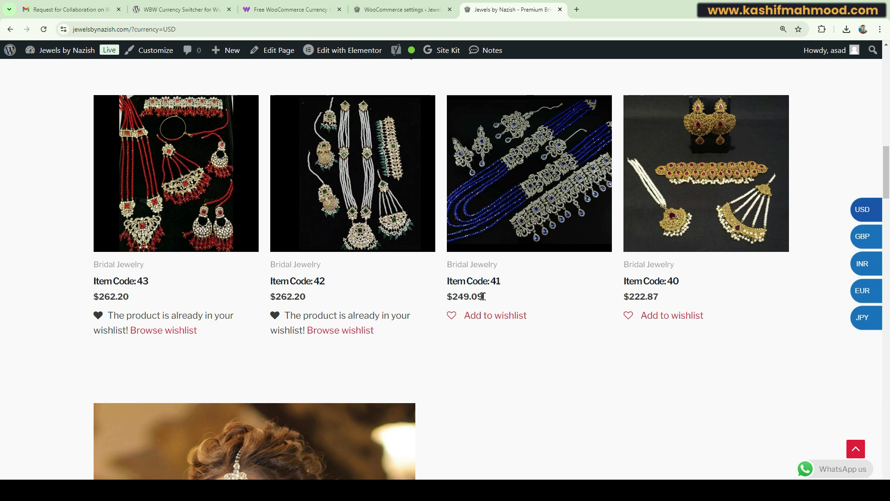
{"action": "left_click", "coordinate": [181, 10]}
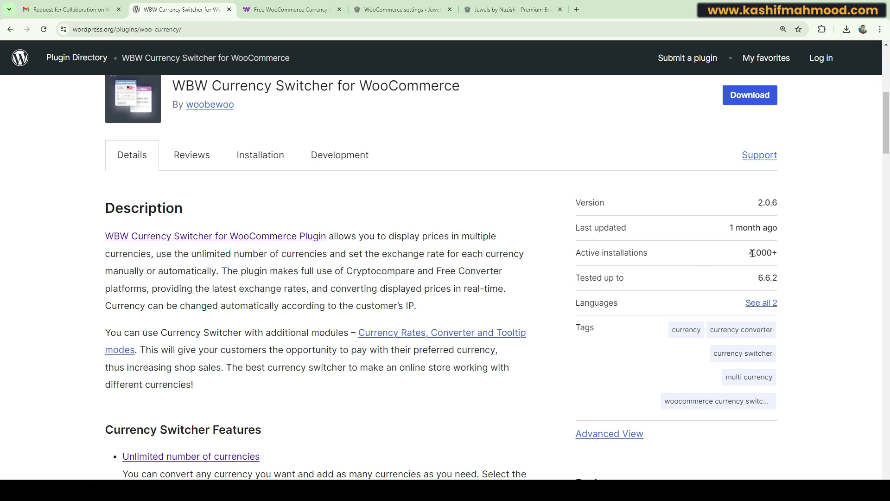
{"action": "mouse_move", "coordinate": [802, 273]}
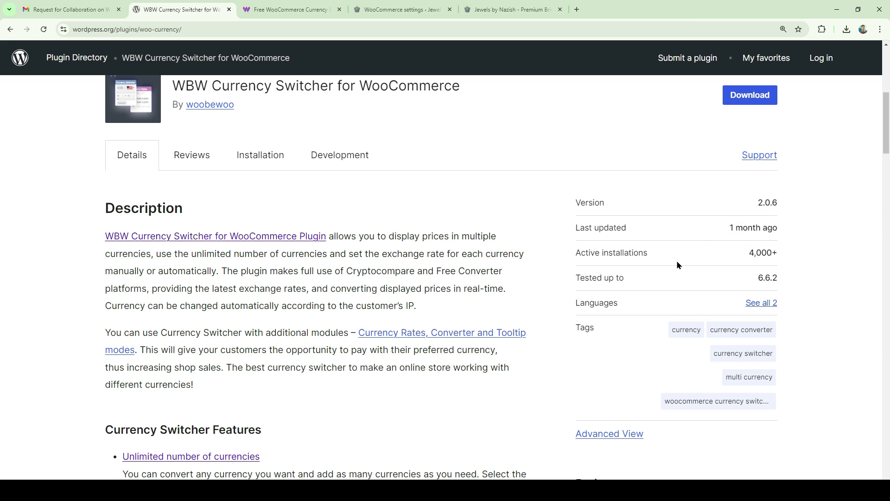
{"action": "scroll", "scroll_direction": "down", "scroll_amount": 3}
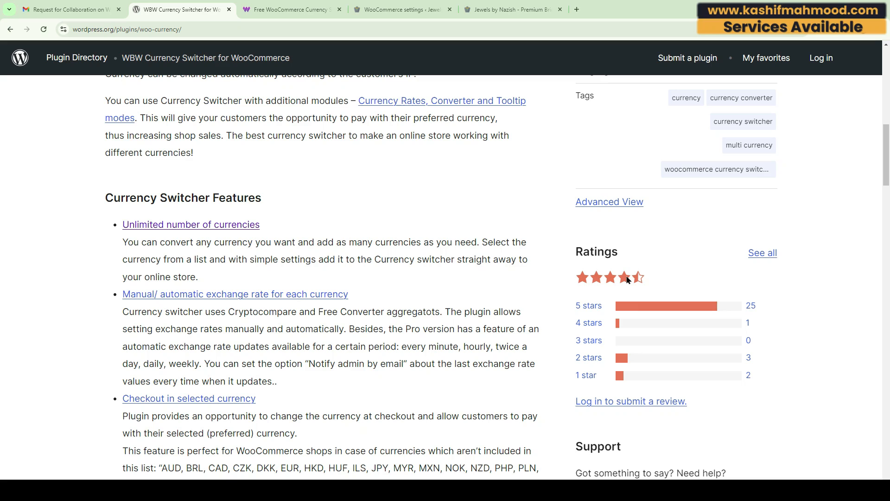